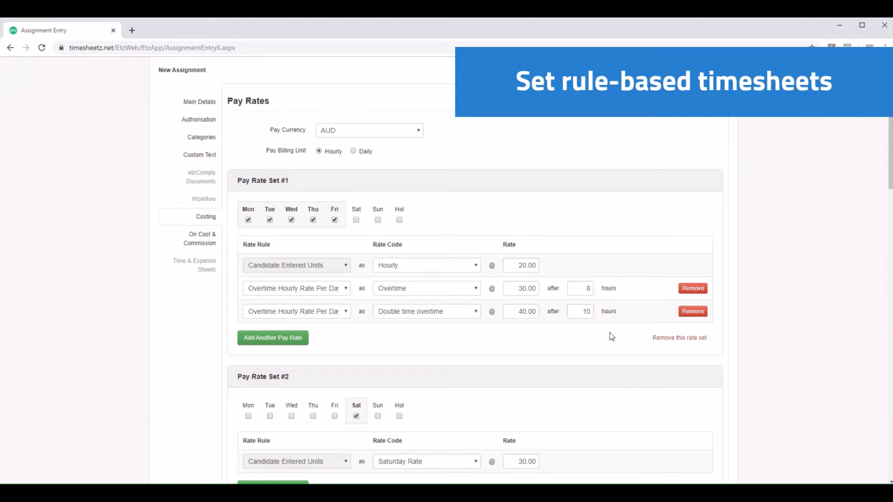
- Keep the allowance set to be paid per day
scroll(down, 3)
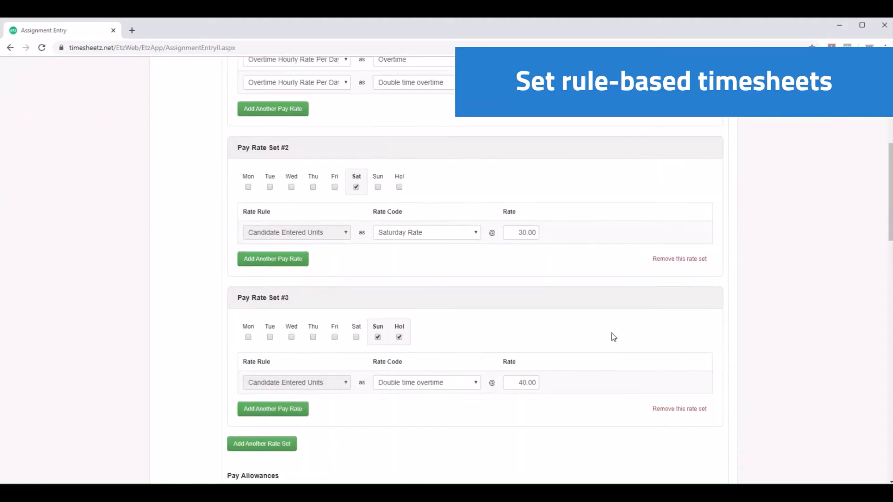
mouse_move(388, 154)
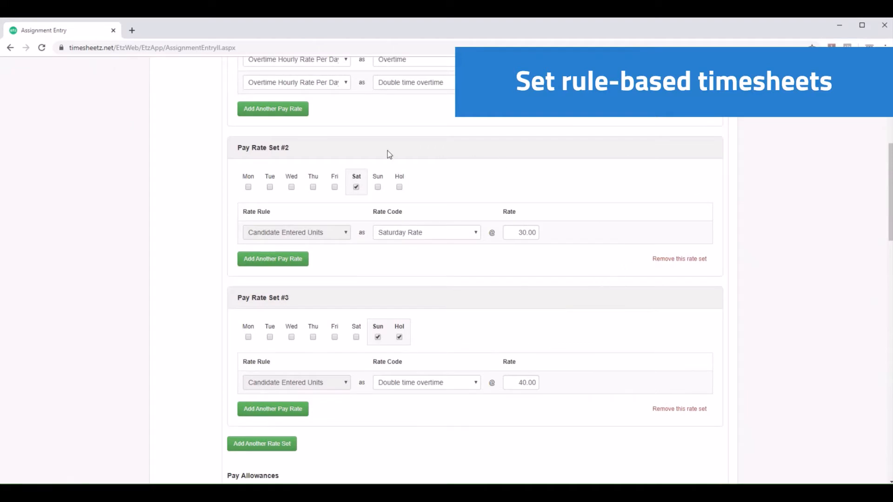
mouse_move(582, 214)
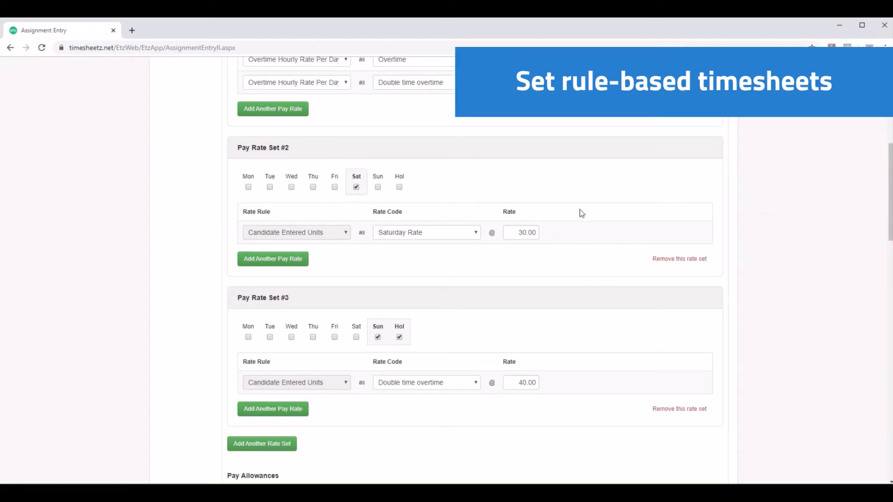
mouse_move(683, 223)
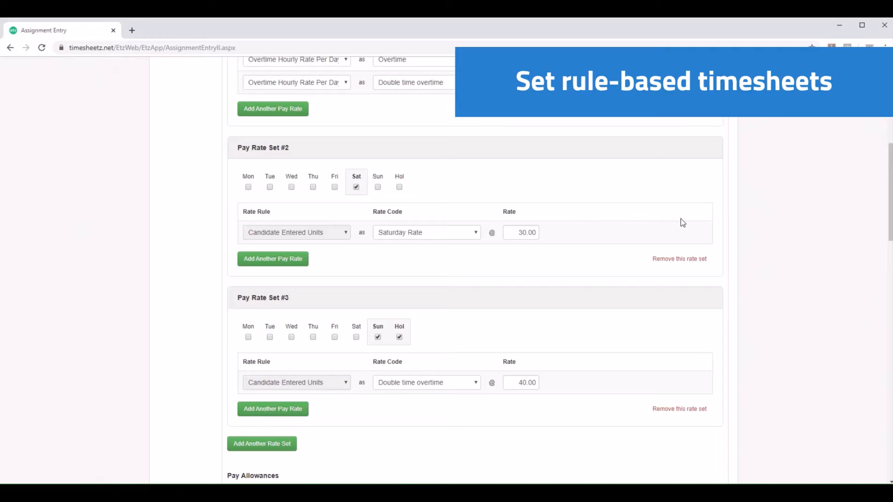
scroll(down, 3)
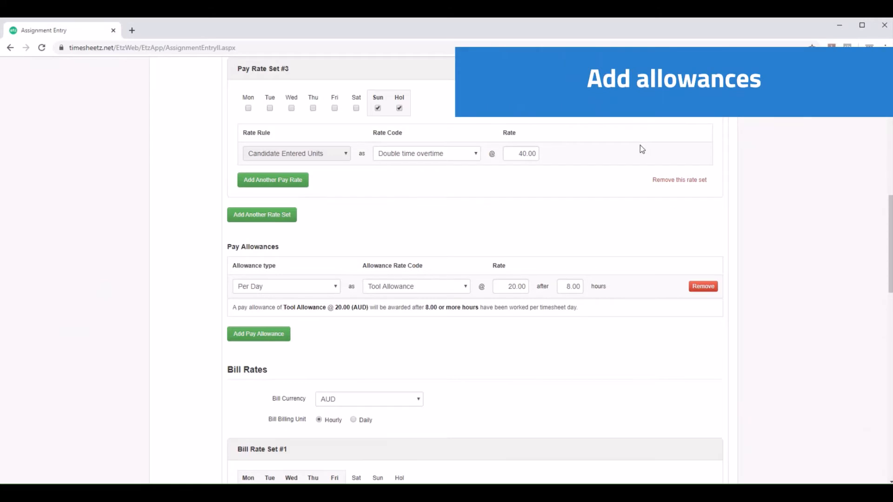
scroll(down, 3)
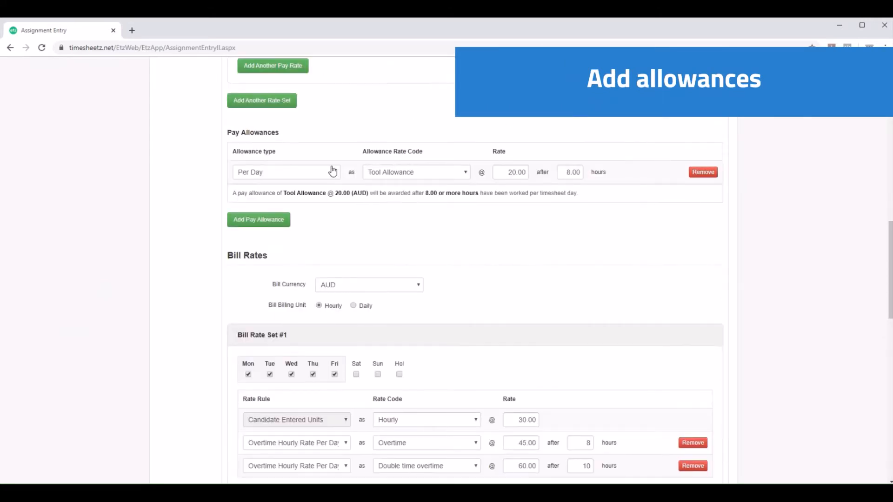
click(286, 172)
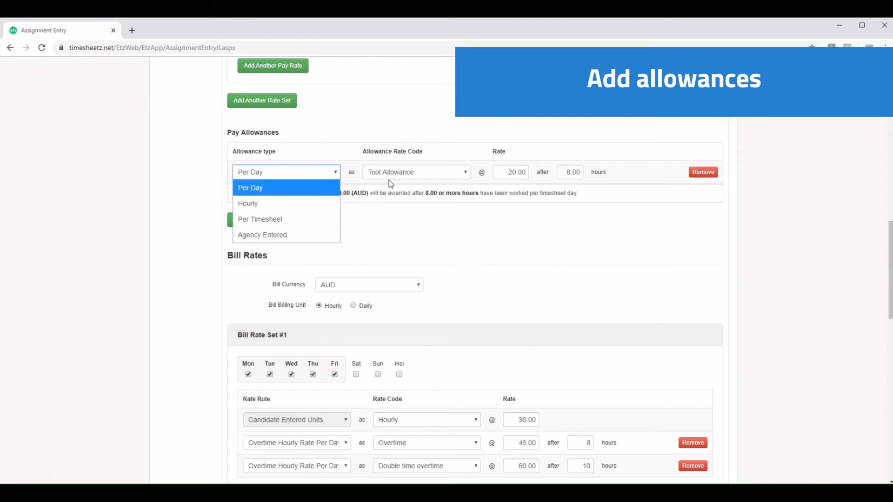
click(251, 187)
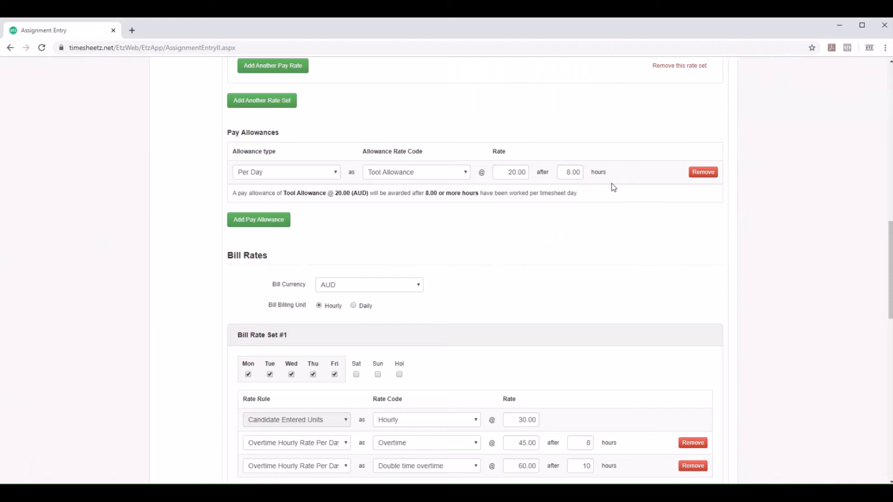
scroll(down, 3)
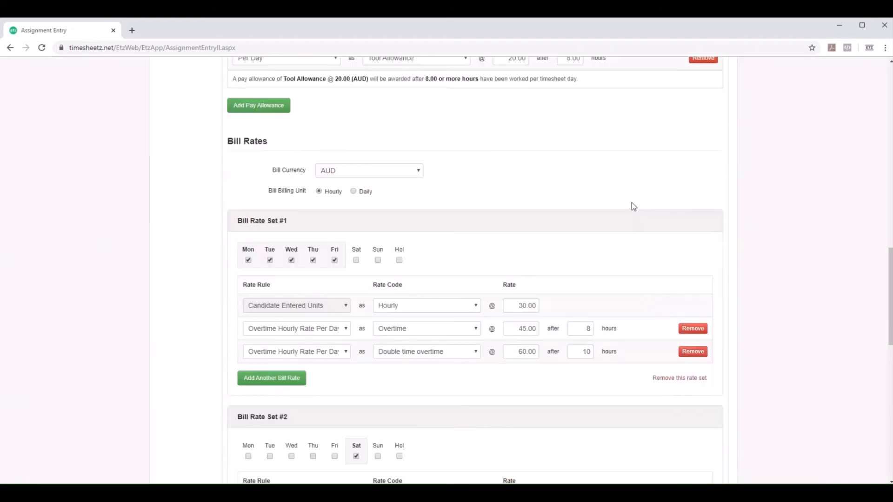
scroll(down, 3)
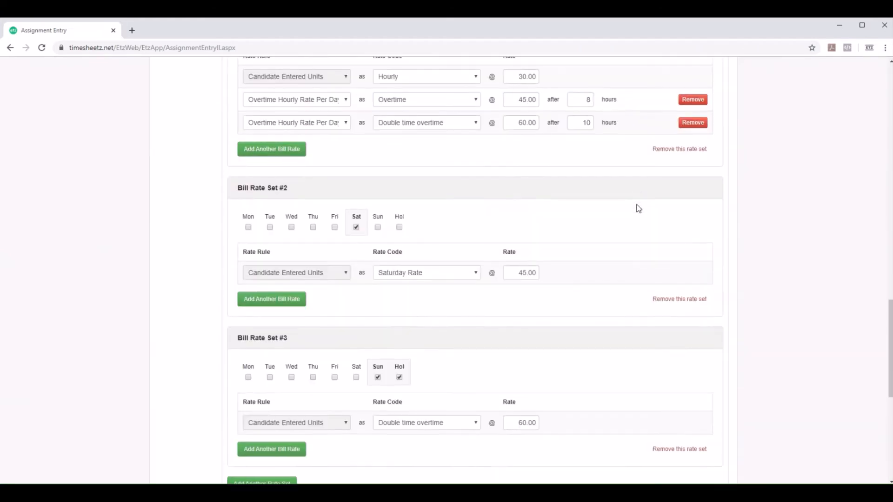
scroll(down, 3)
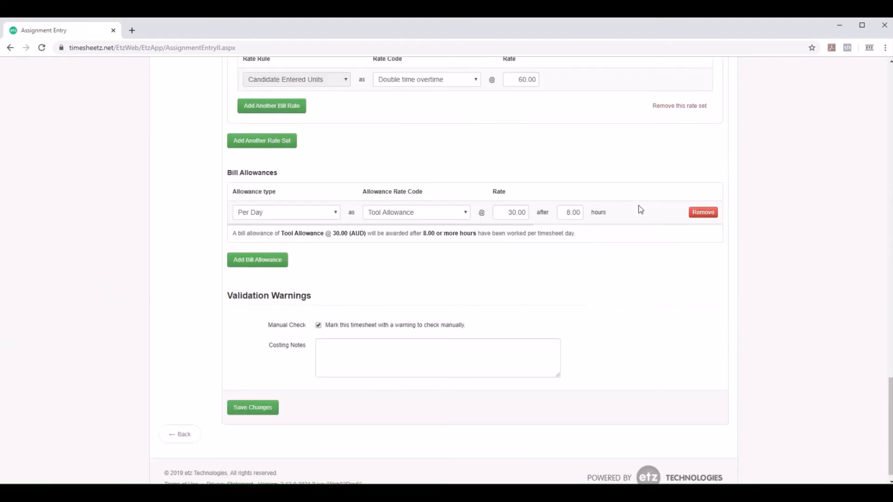
scroll(down, 3)
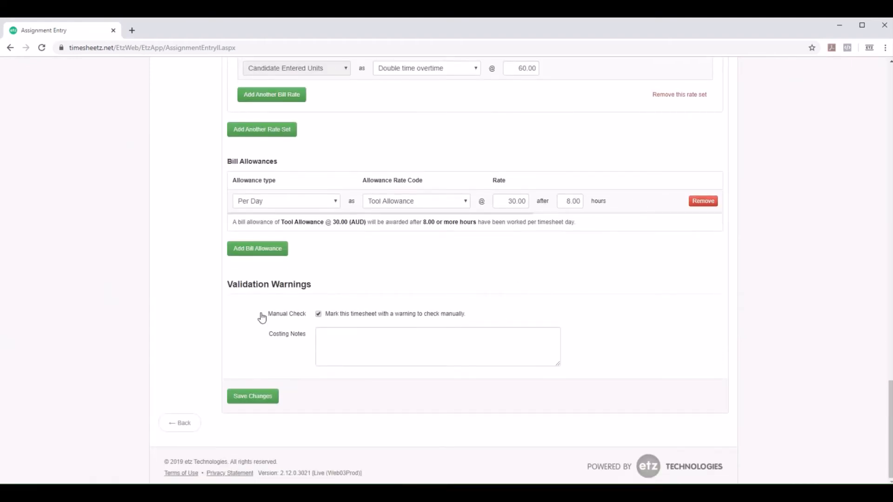
mouse_move(280, 322)
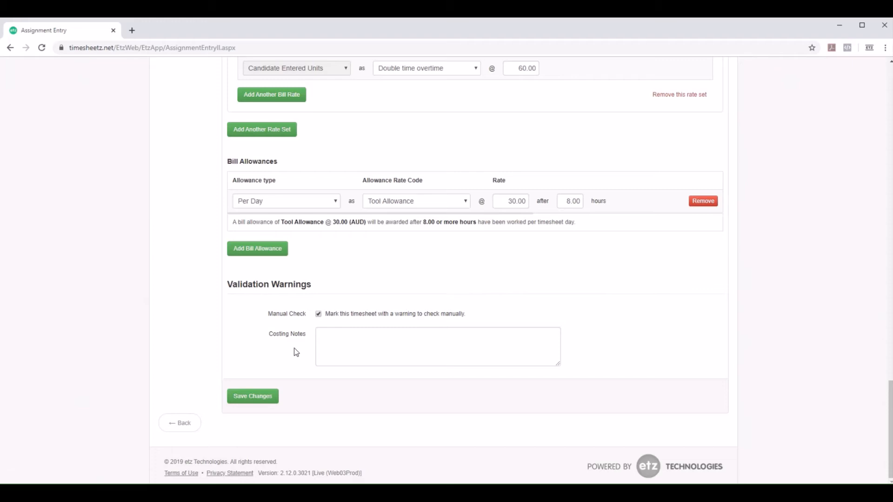
mouse_move(296, 356)
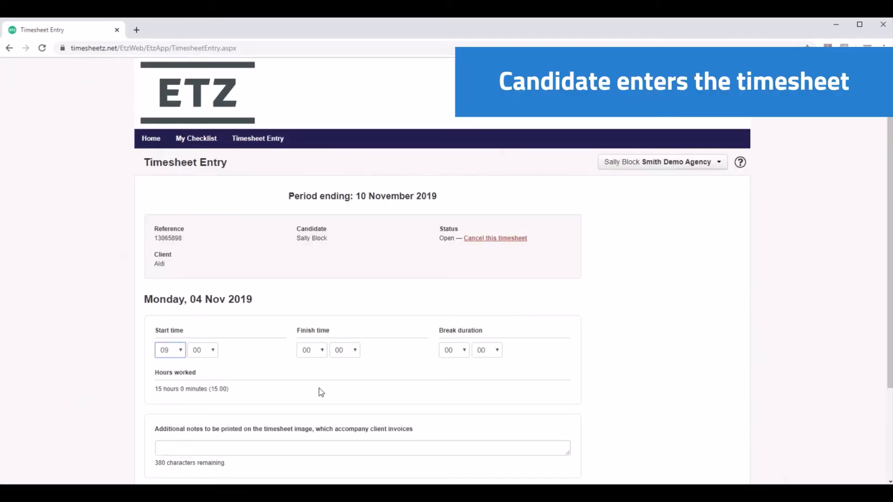
- Copy Monday's 09:00–17:00 hours to all weekdays and extend Thursday to 20:00
scroll(down, 3)
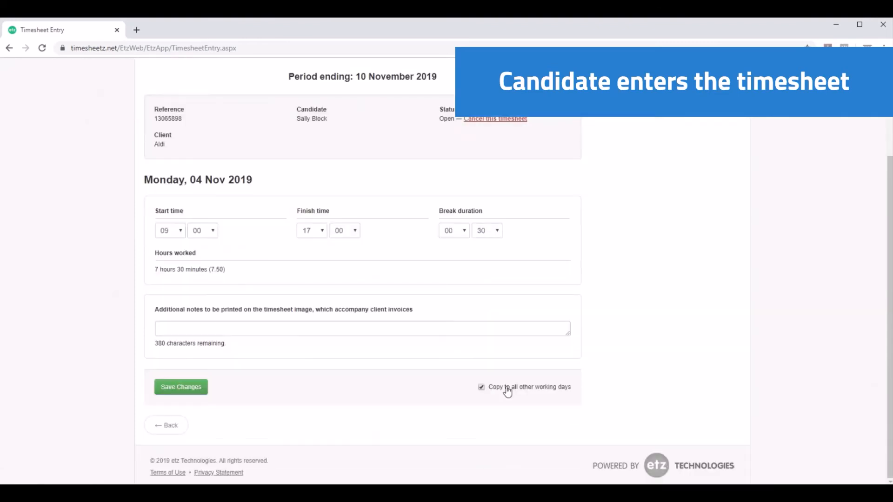
click(180, 386)
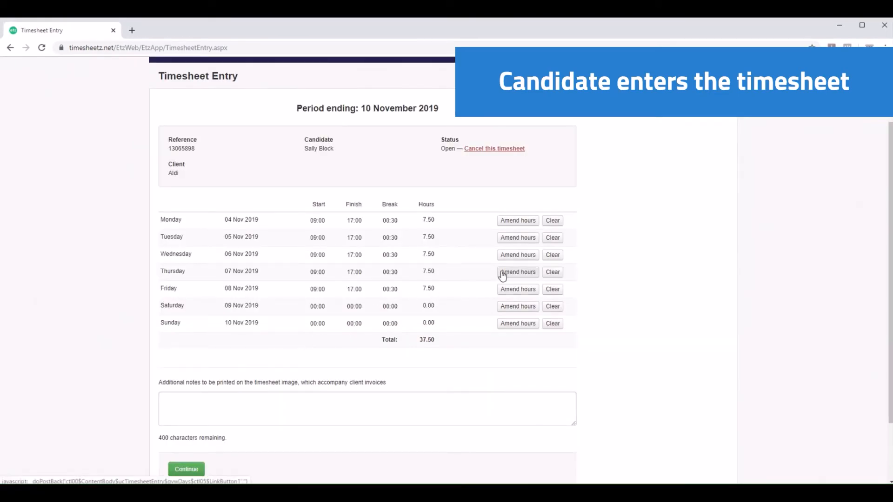
click(517, 271)
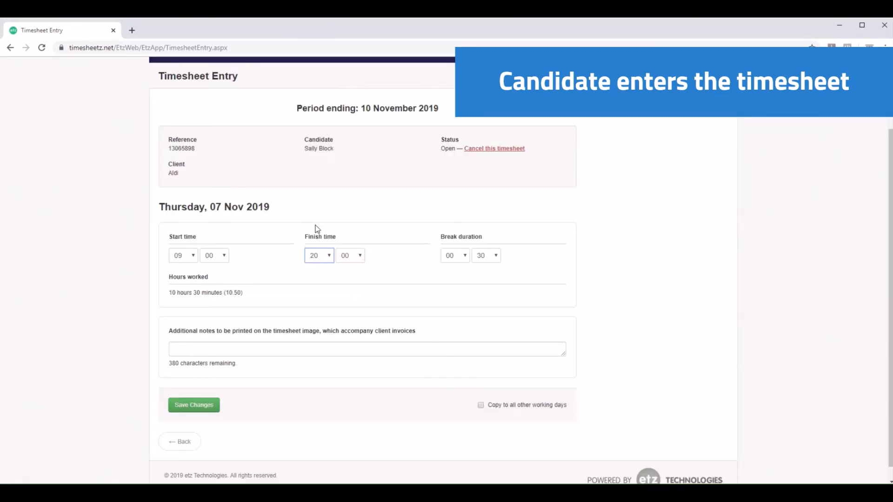
click(193, 405)
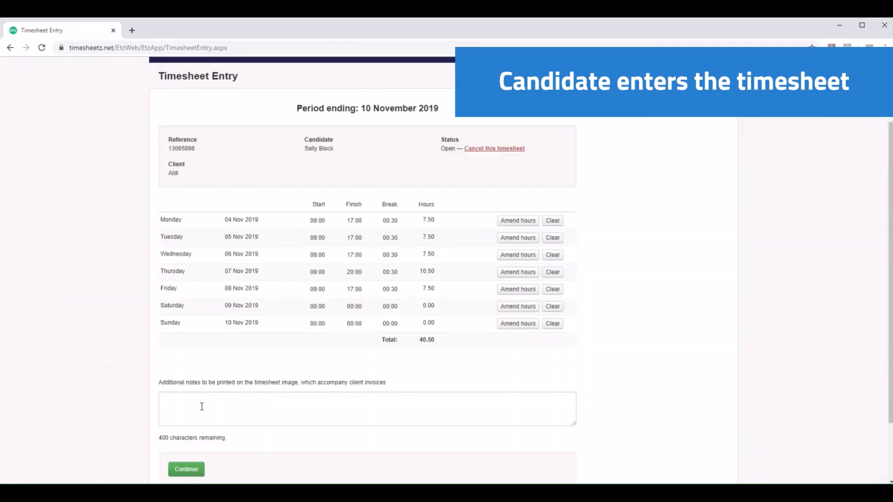
click(186, 469)
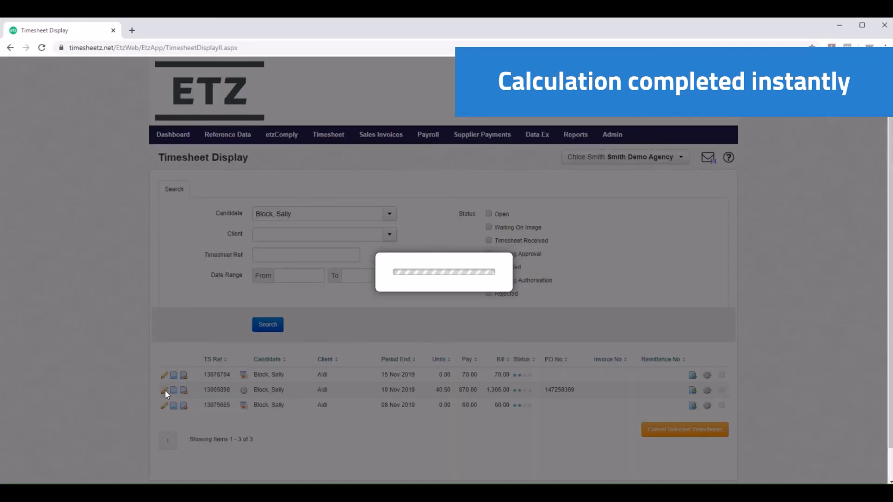
- Review timesheet 13065898's costs: 37.50 hourly, 2 overtime, 1 double-time, one Tool Allowance
click(163, 391)
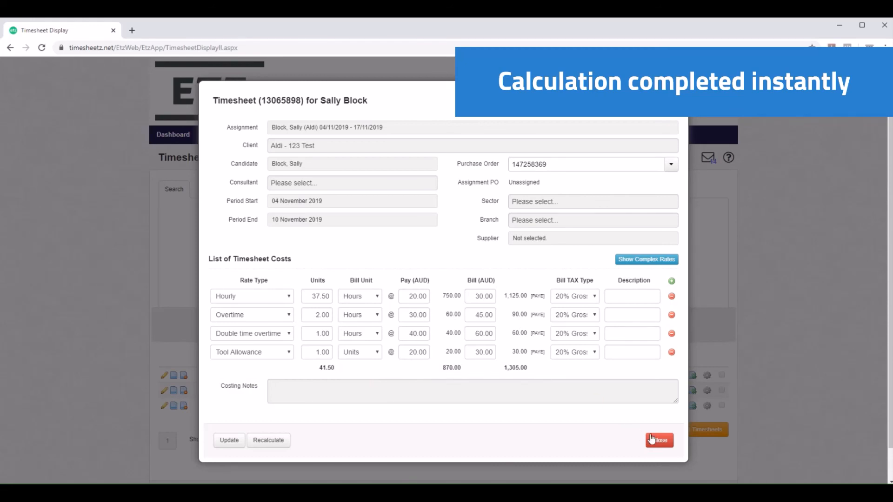
click(660, 439)
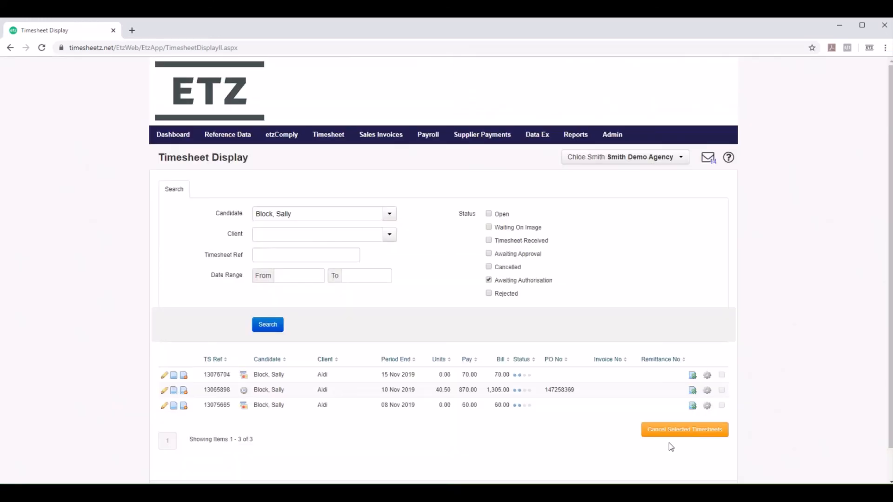